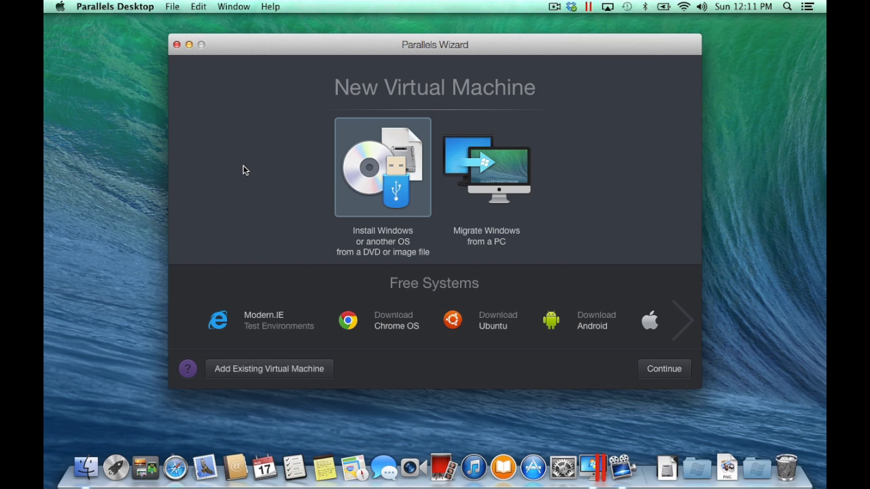
mouse_move(212, 102)
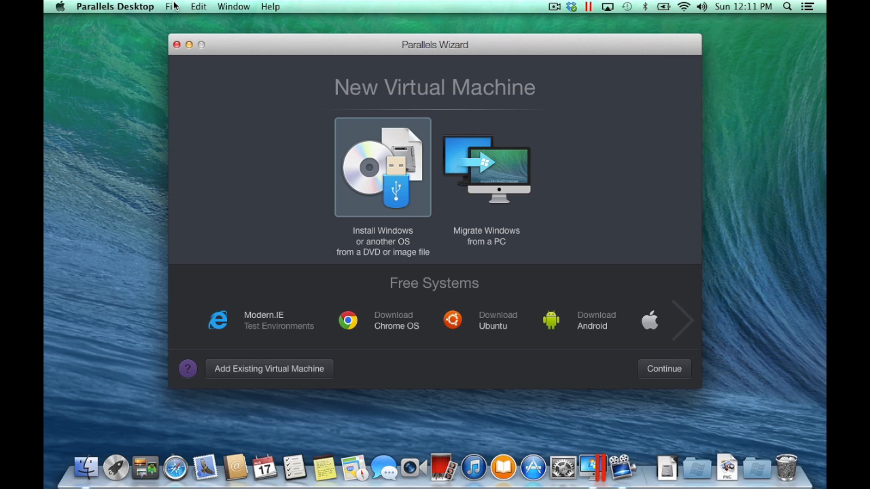
Install Windows from a disc or image and pick the detected Windows 8.1 source.
left_click(172, 6)
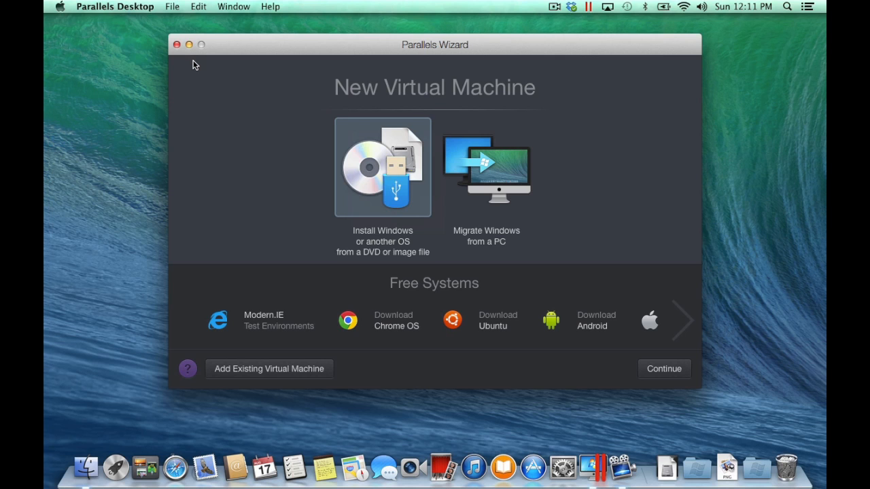
left_click(663, 368)
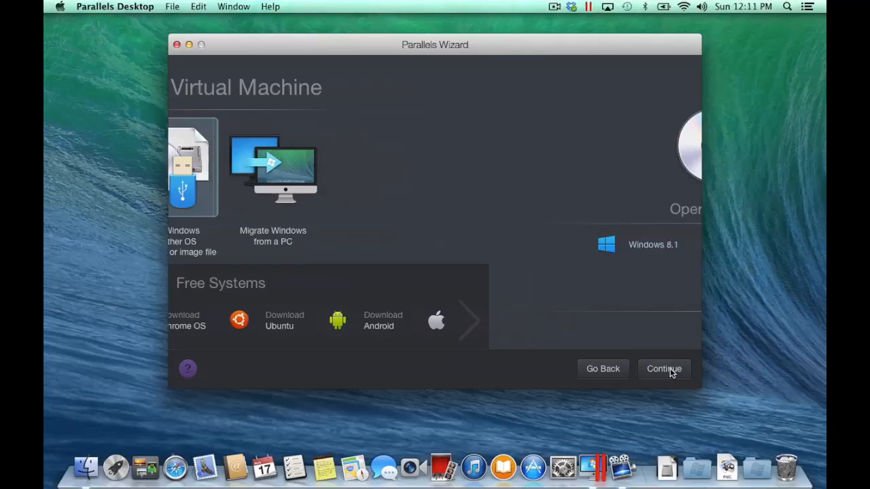
left_click(663, 368)
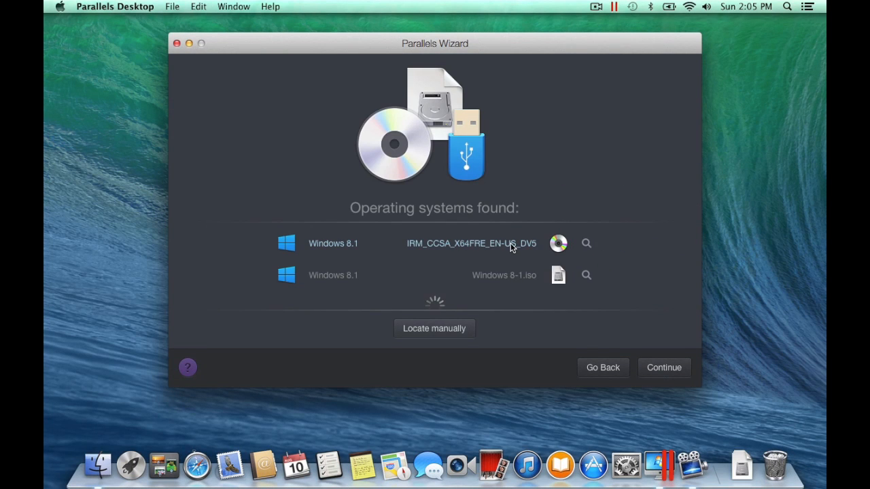
mouse_move(511, 280)
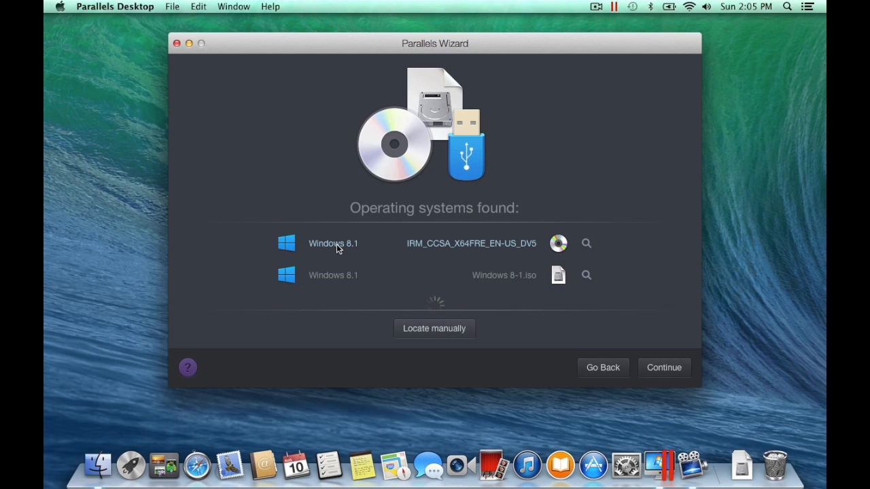
left_click(664, 367)
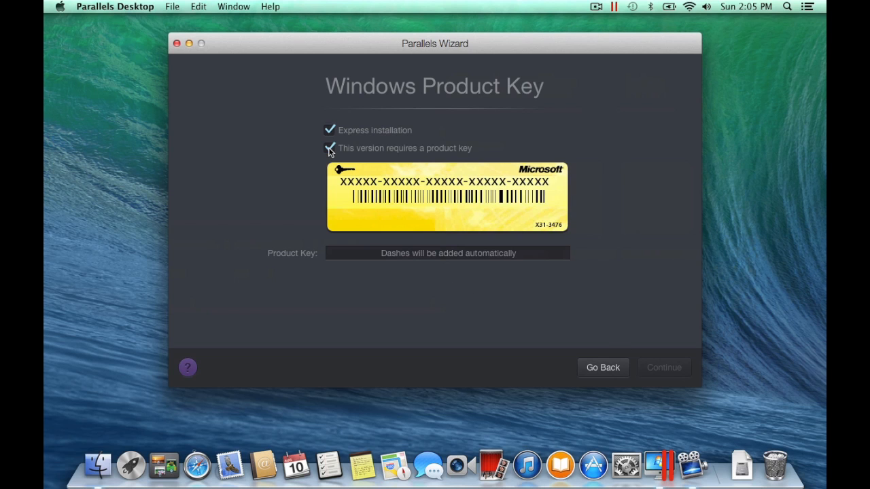
Uncheck 'This version requires a product key', keeping Express installation on.
left_click(329, 148)
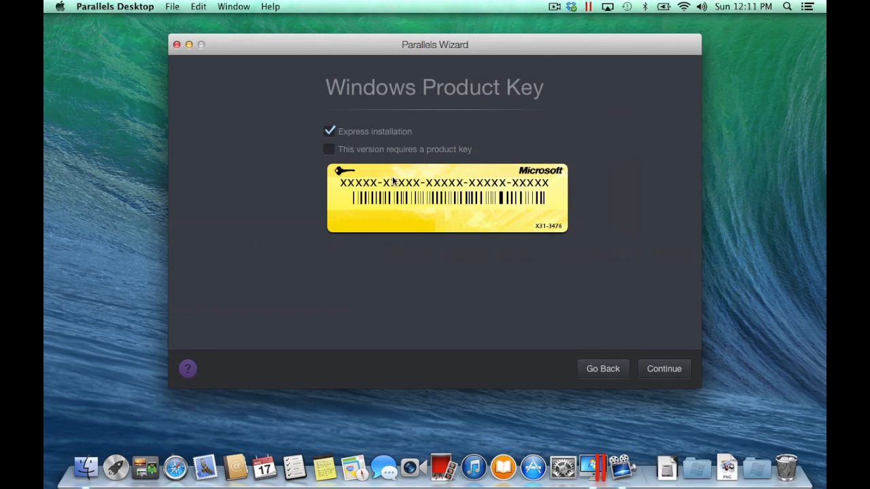
left_click(663, 369)
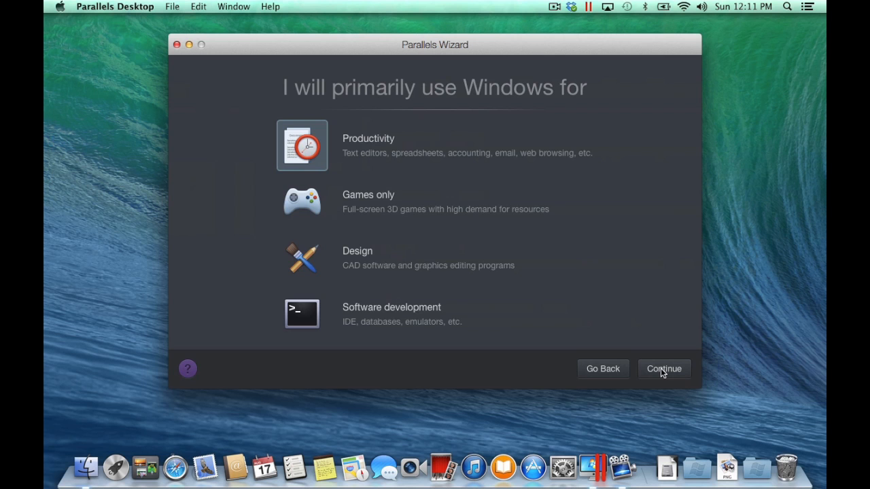
Confirm Productivity as the primary Windows use.
left_click(663, 368)
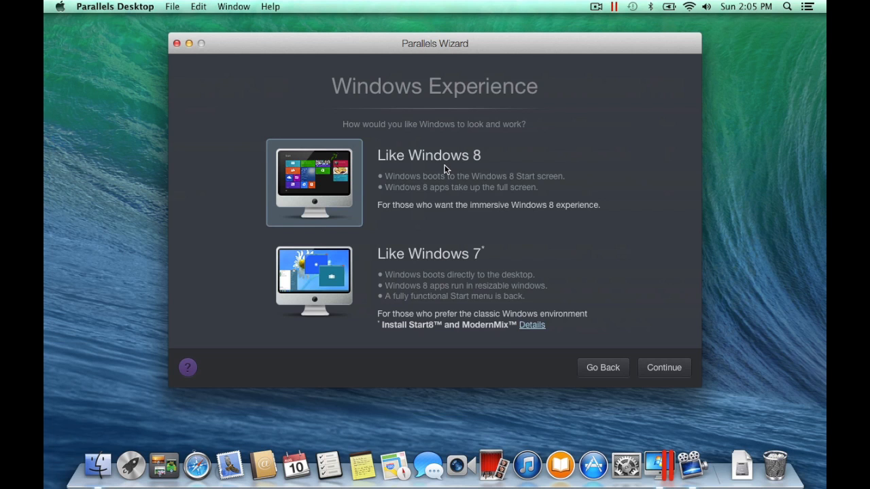
mouse_move(466, 265)
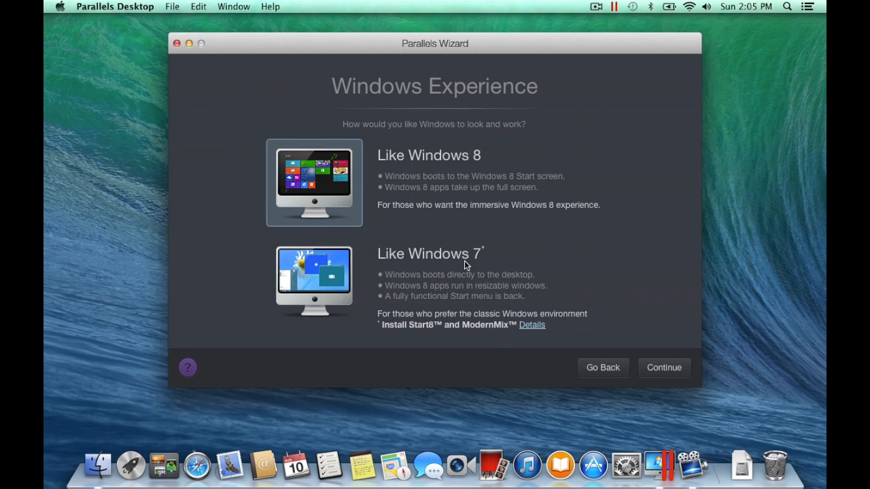
mouse_move(330, 172)
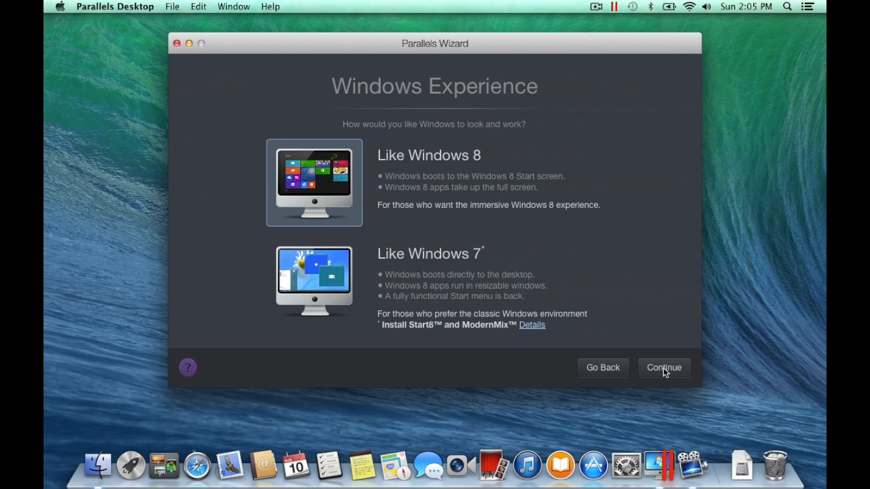
Keep the Like Windows 8 experience and default name 'Windows 8.1', then begin installation.
left_click(663, 367)
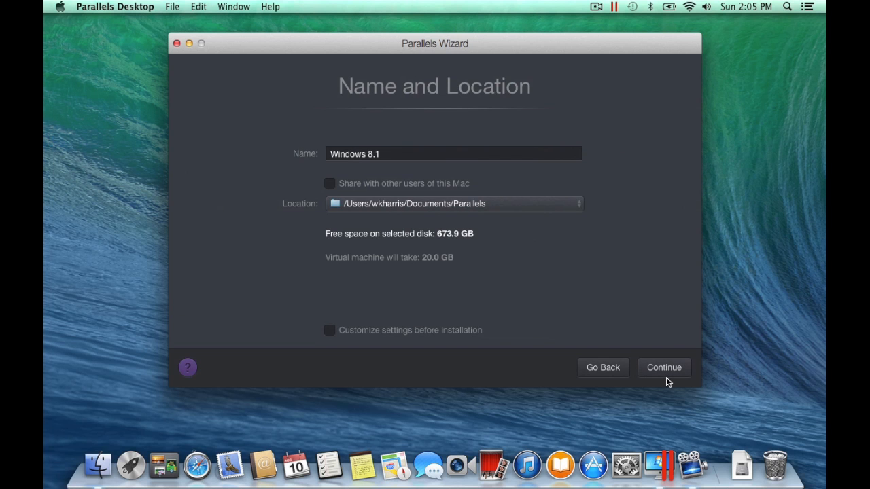
left_click(663, 367)
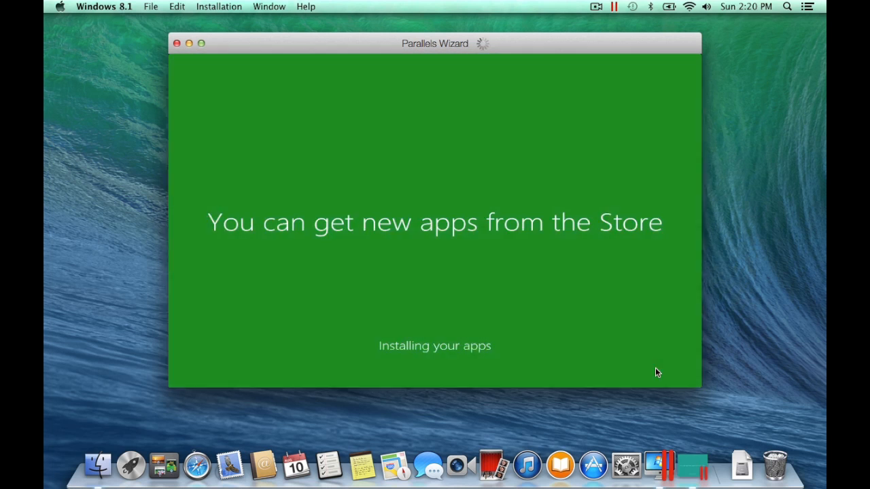